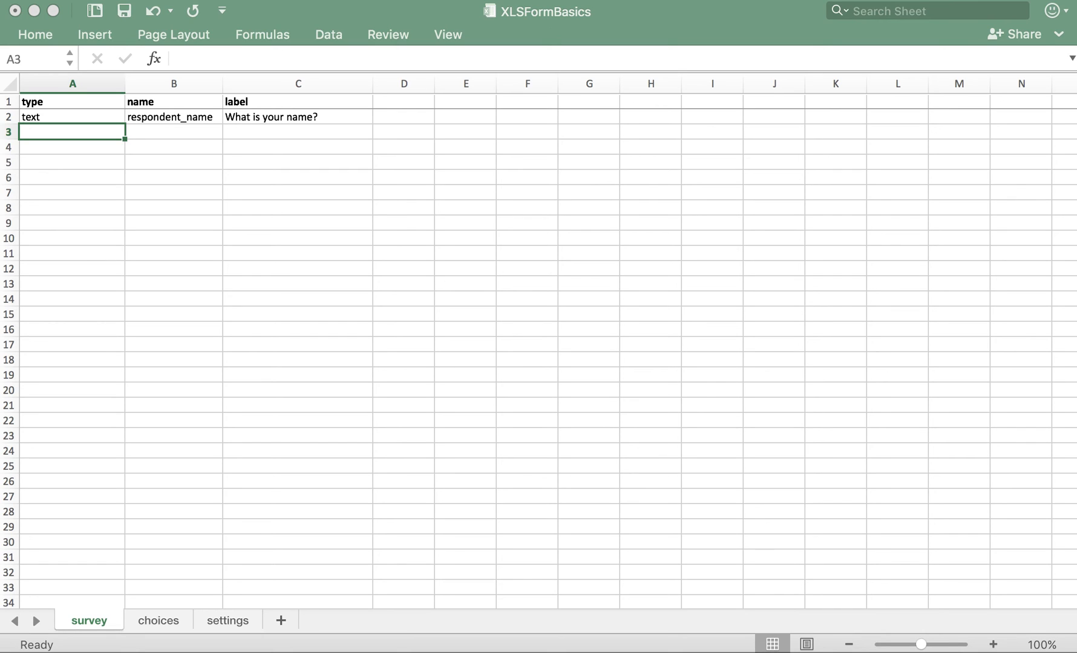
{"action": "mouse_move", "coordinate": [106, 140]}
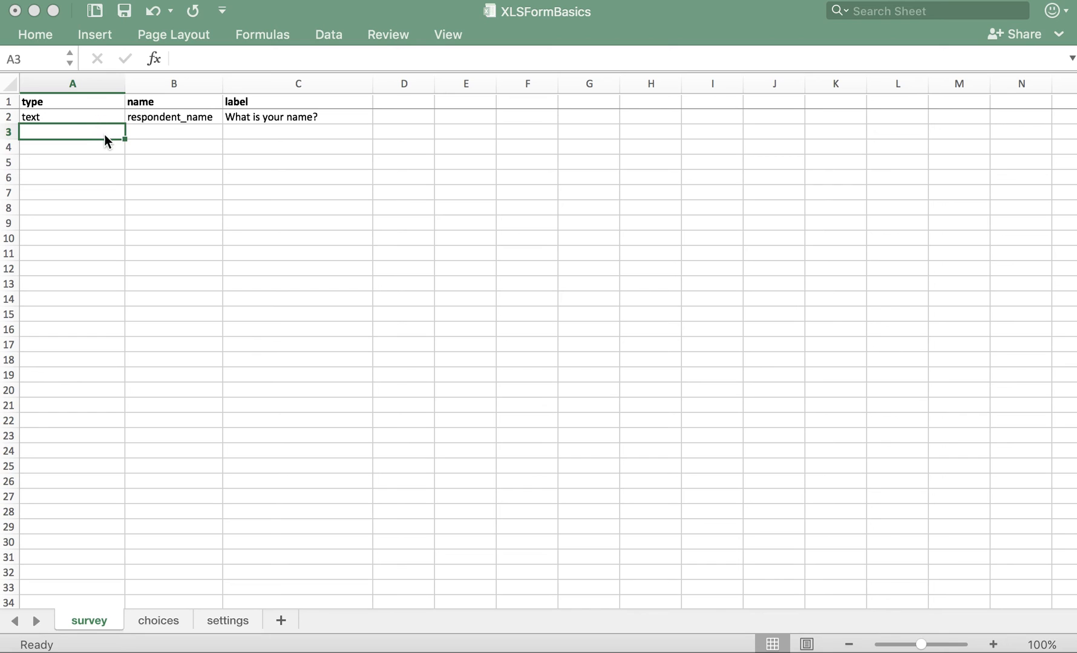
Enter integer as the row 3 question type and move to its name cell for age.
{"action": "type", "text": "integ"}
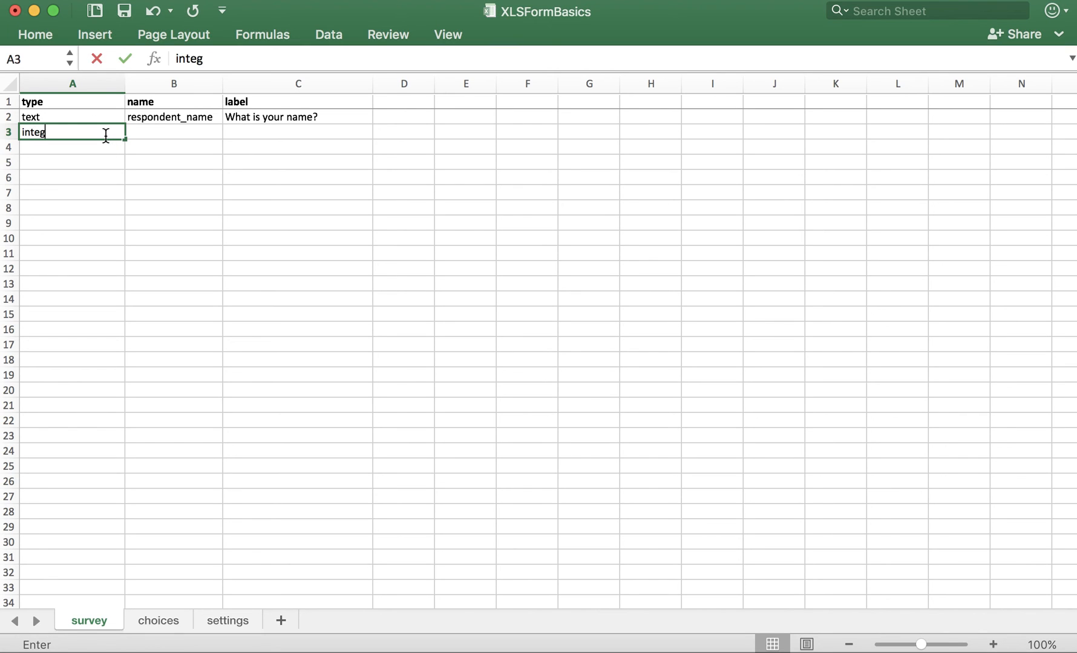
{"action": "key", "text": "Return"}
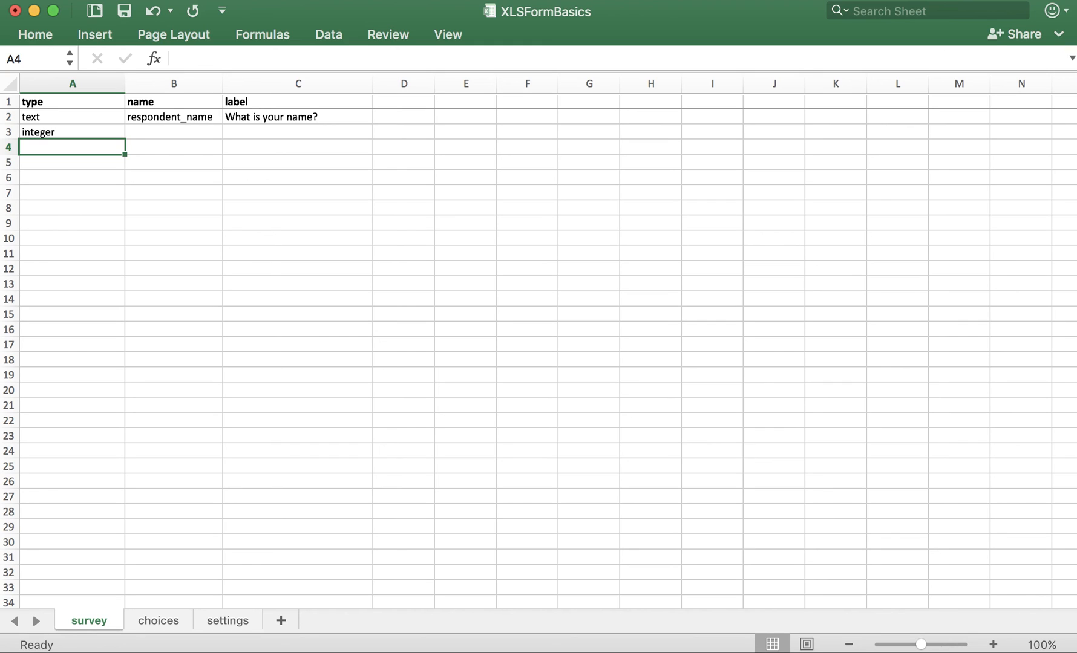
{"action": "left_click", "coordinate": [173, 131]}
{"action": "type", "text": "age"}
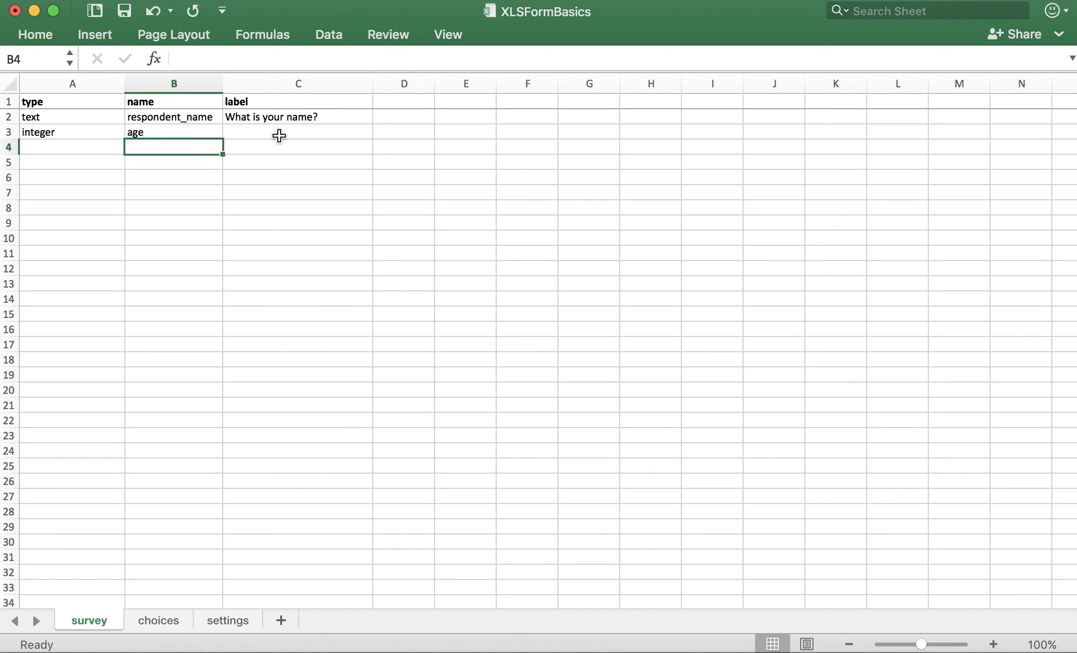
Enter the label 'How old are you?' in cell C3 for the age question.
{"action": "left_click", "coordinate": [297, 132]}
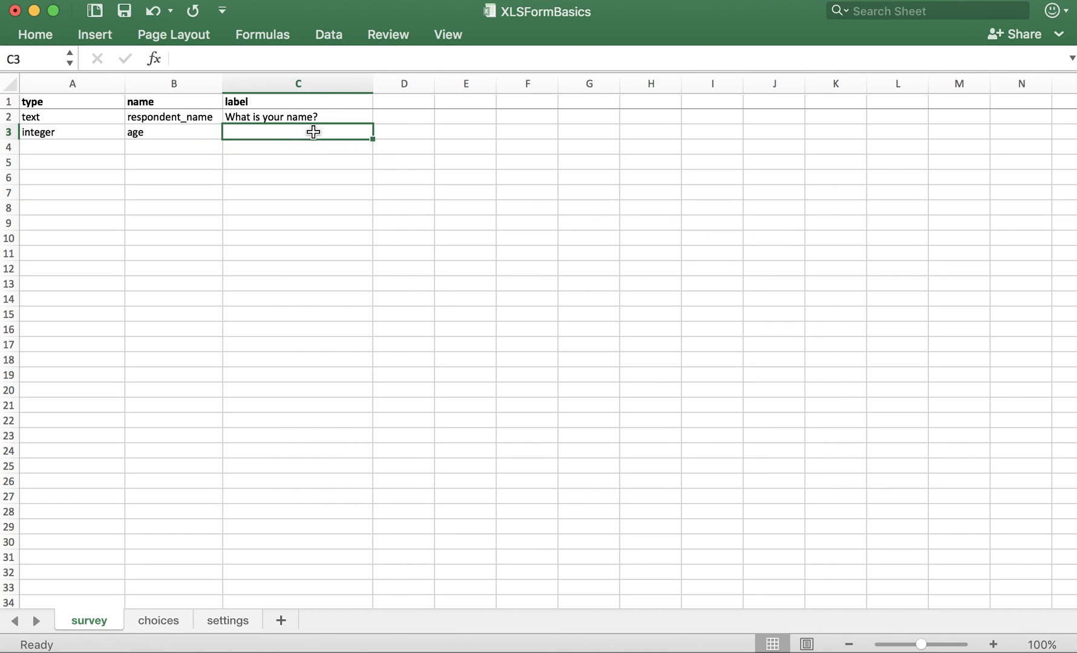
{"action": "type", "text": "How old a"}
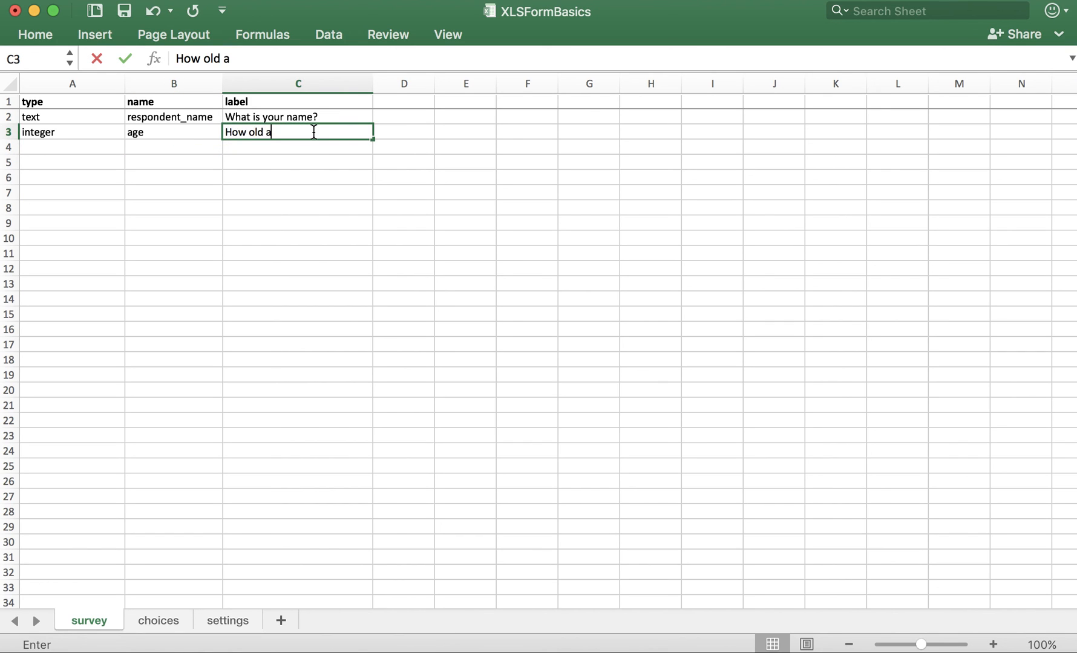
{"action": "key", "text": "Return"}
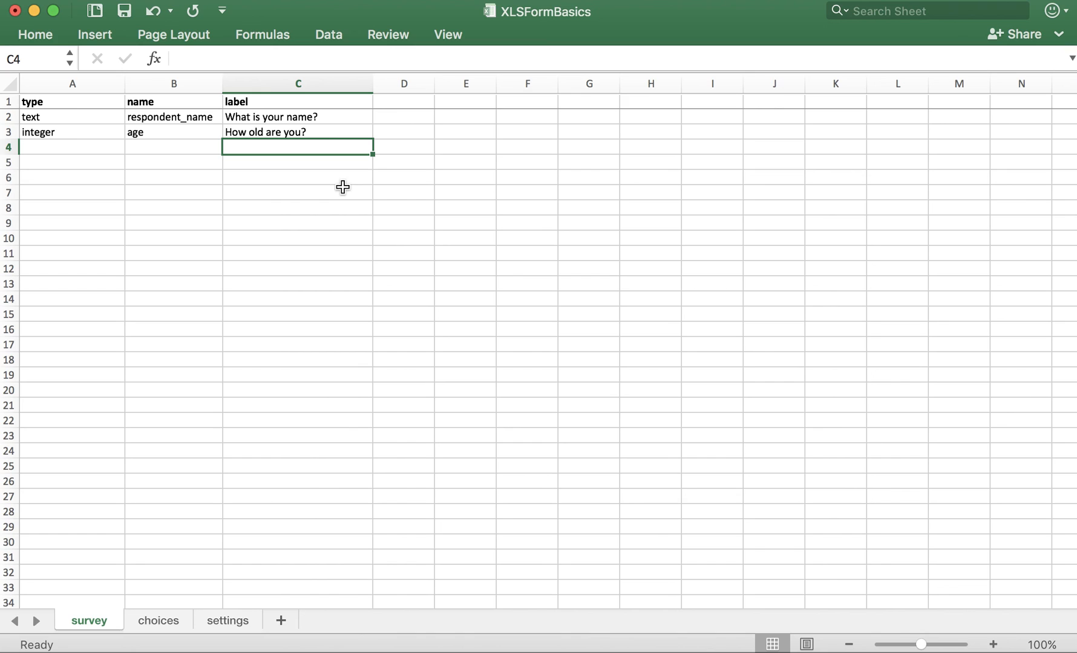